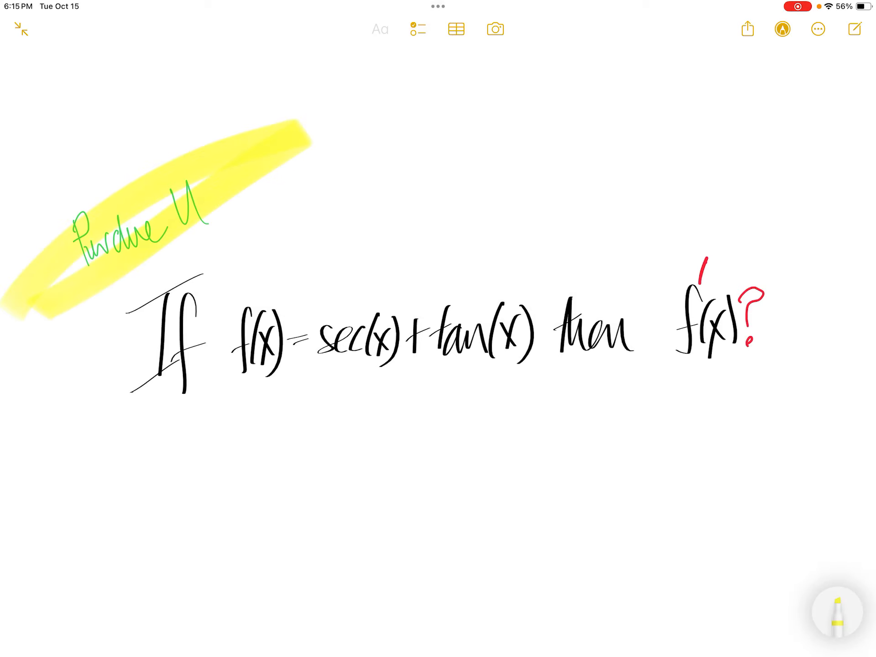
Handwrite f'(x)=(sec(x)+tan(x))' in black pen, differentiating to sec(x)tanx + sec²(x)
left_click(840, 613)
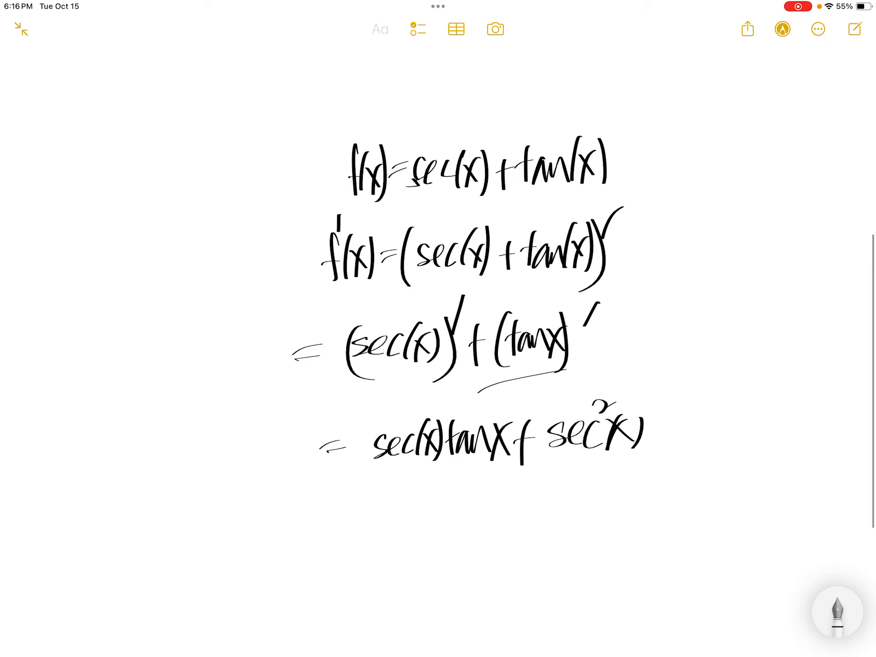
Write the next line replacing sec x with 1/cos x and continue simplifying toward (sin x + 1)/cos²x
scroll("up", 3)
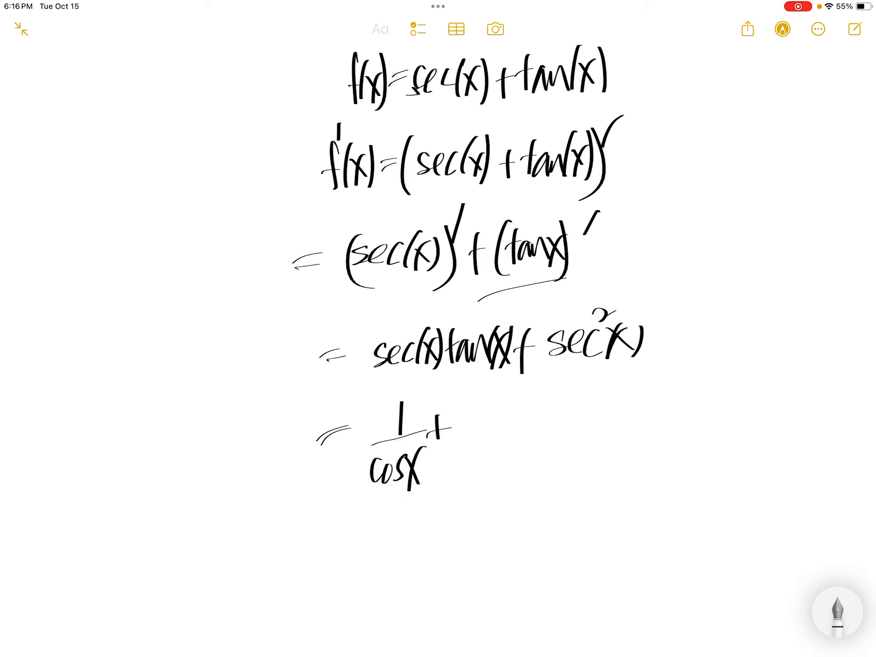
left_click(837, 608)
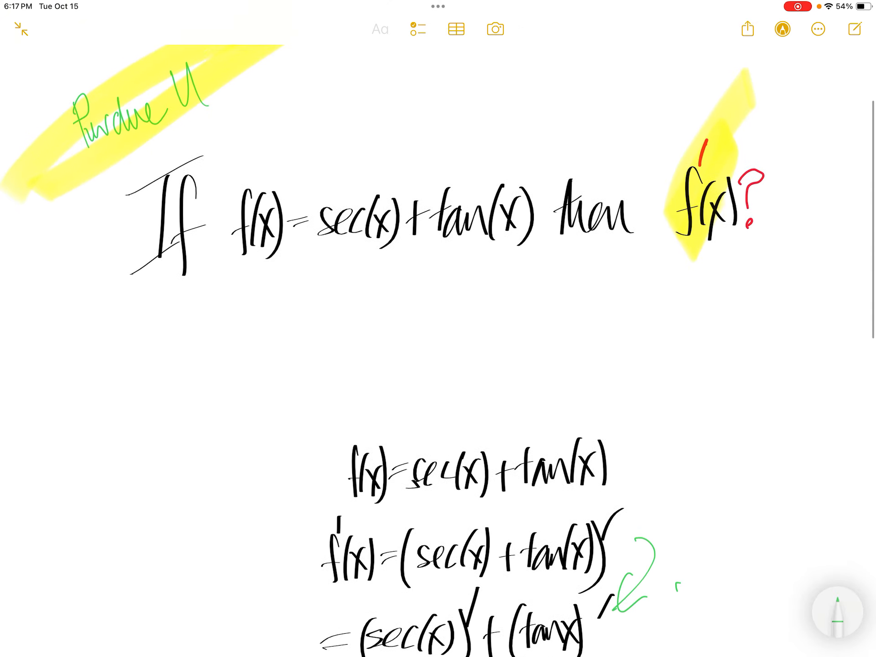
Highlight f'(x) and the derivative steps in yellow, then erase the step highlights
scroll("down", 3)
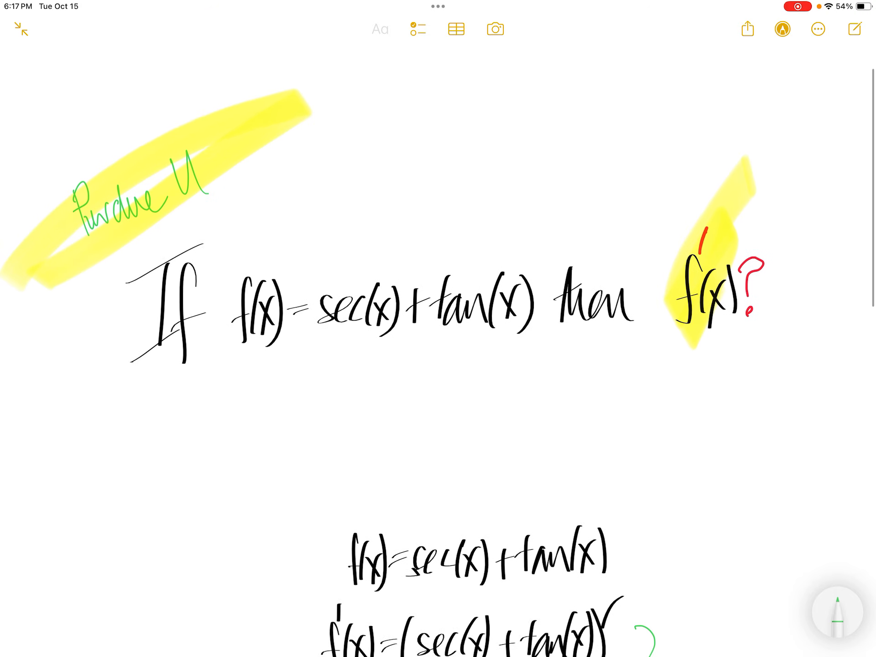
scroll("down", 3)
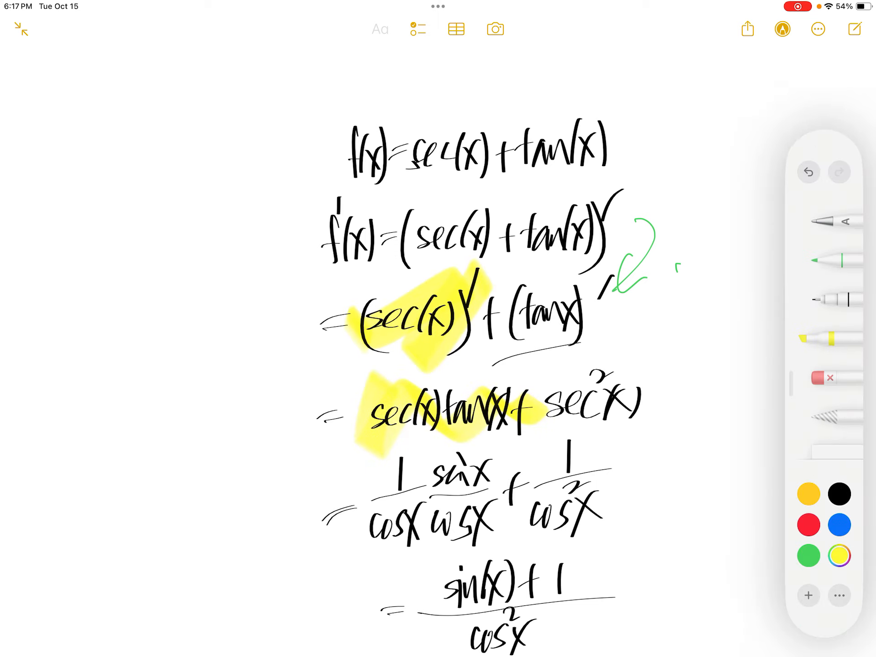
left_click(825, 377)
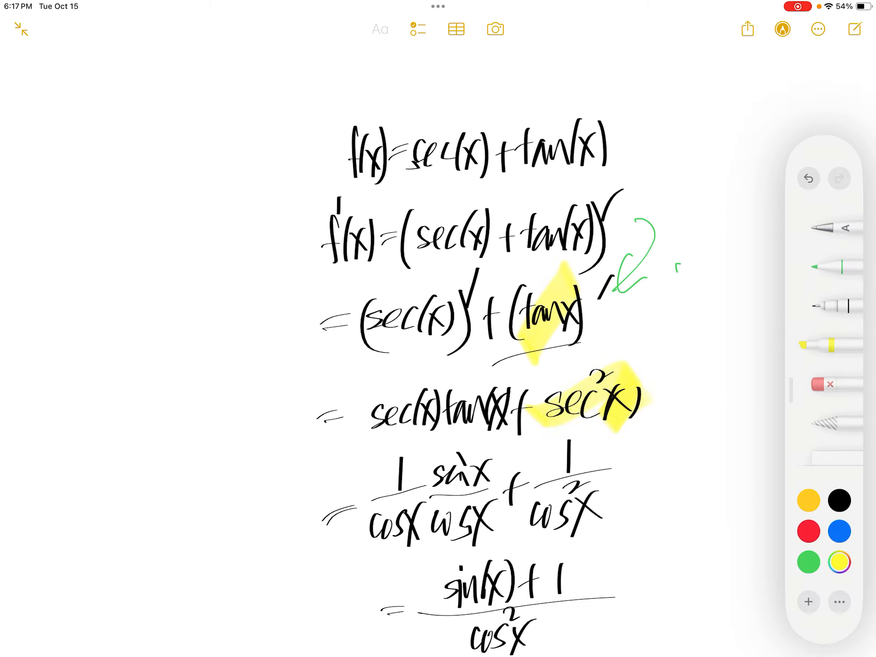
left_click(827, 385)
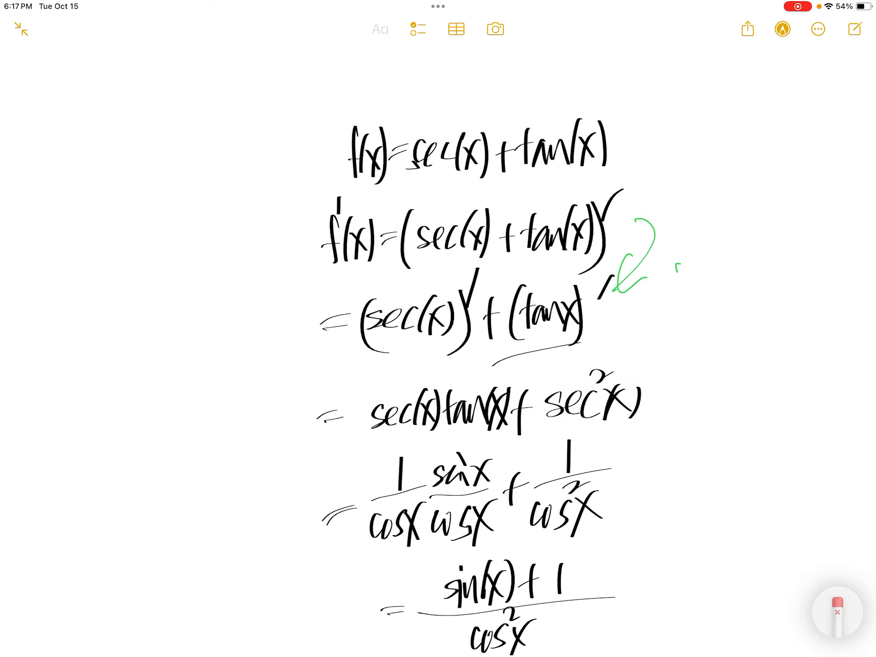